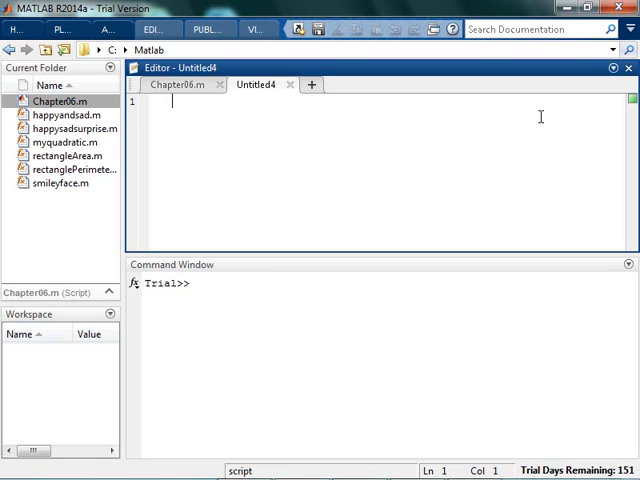
Step: Type the comment '% Create a function that has no inputs, no outputs, but just says % something nice'
type("% Create a function")
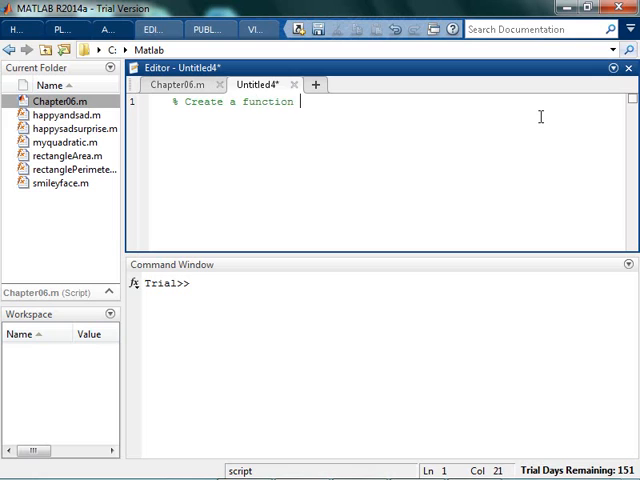
type("that has no inputs, no c")
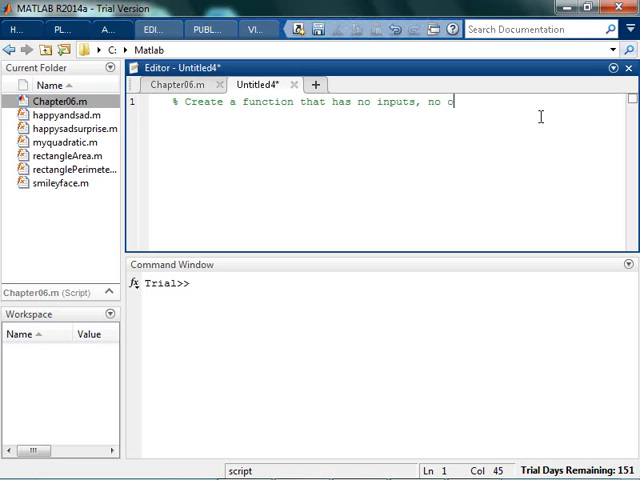
type("utputs, but just")
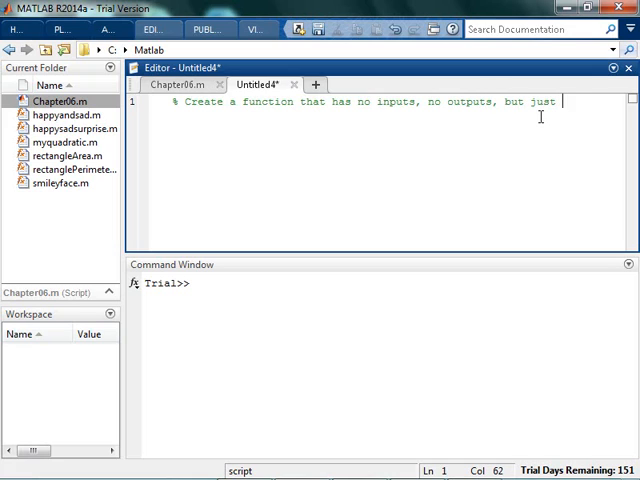
type("sa")
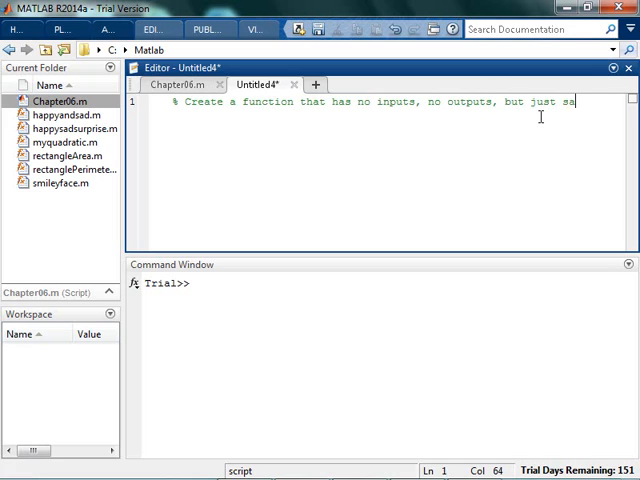
type("% somethi")
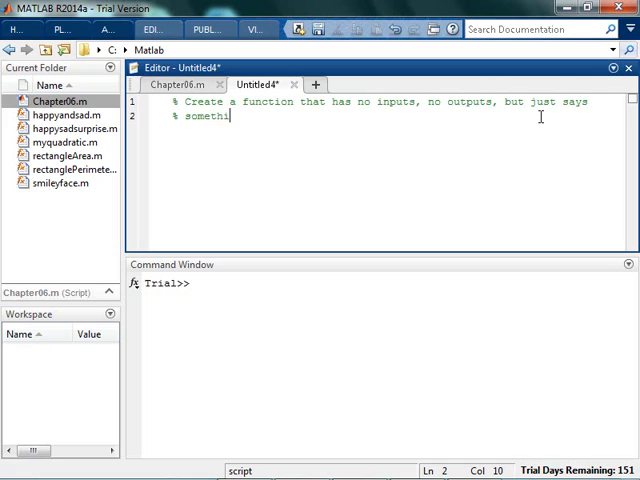
type("ng nice")
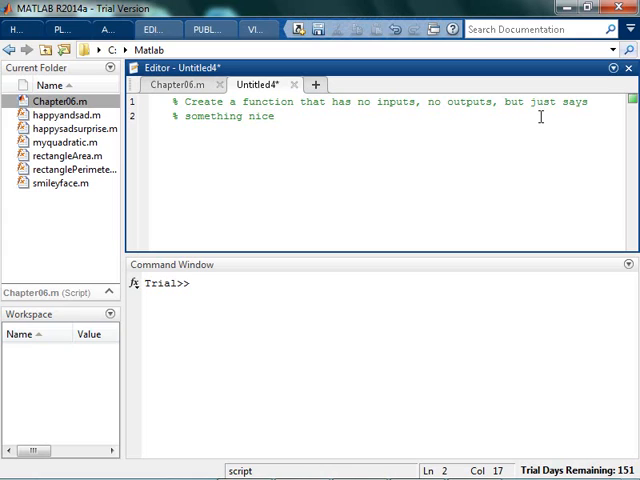
mouse_move(613, 133)
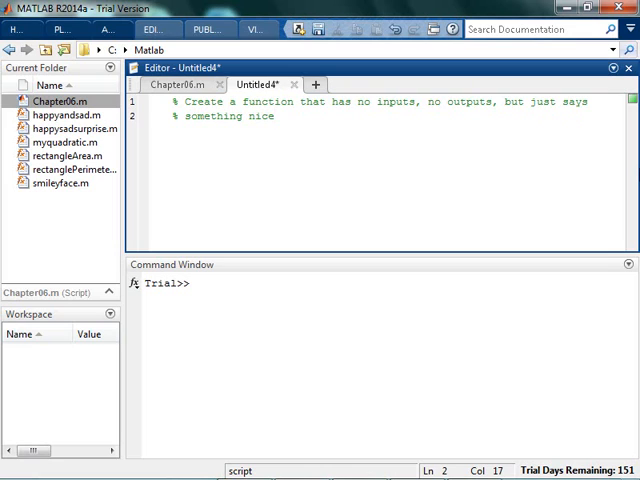
Step: Select and delete the two comment lines, leaving the script blank
left_click(275, 102)
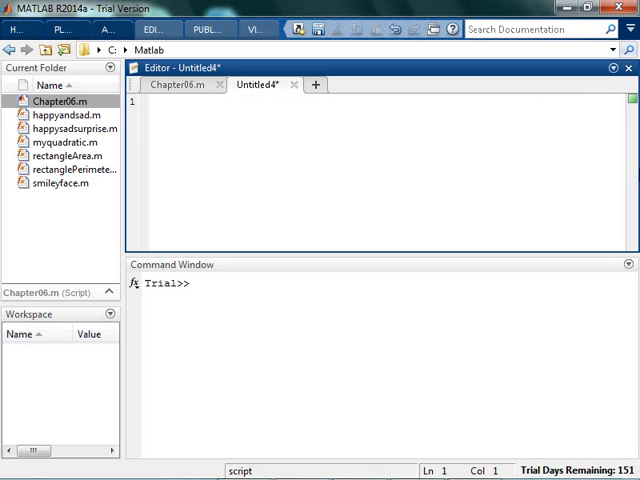
Step: Write the header 'function [] = nicetalk()' on line 1
left_click(172, 100)
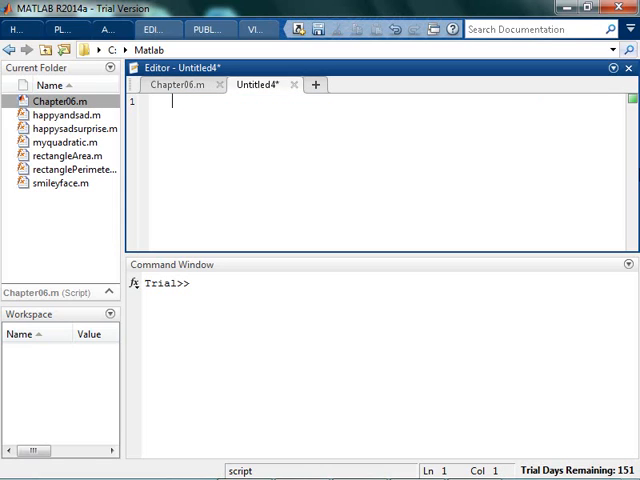
type("function")
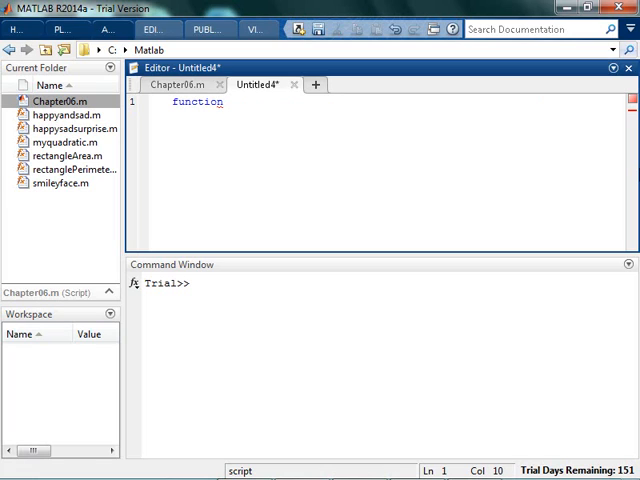
type("[]")
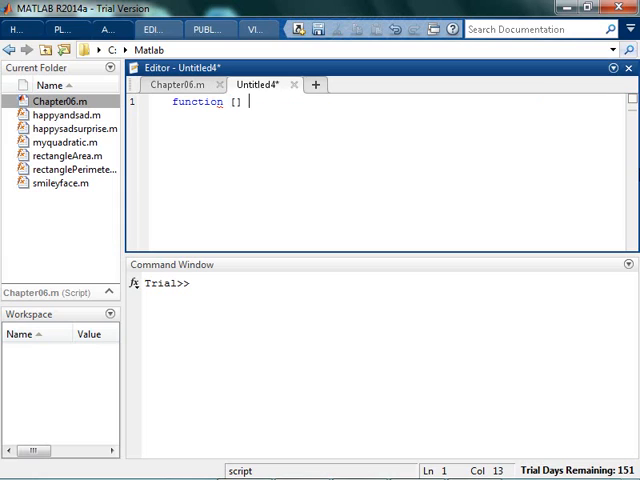
type("= nicetl")
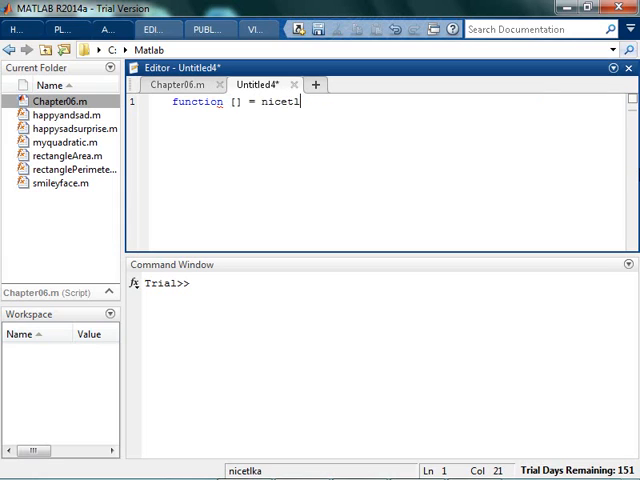
type("ak(")
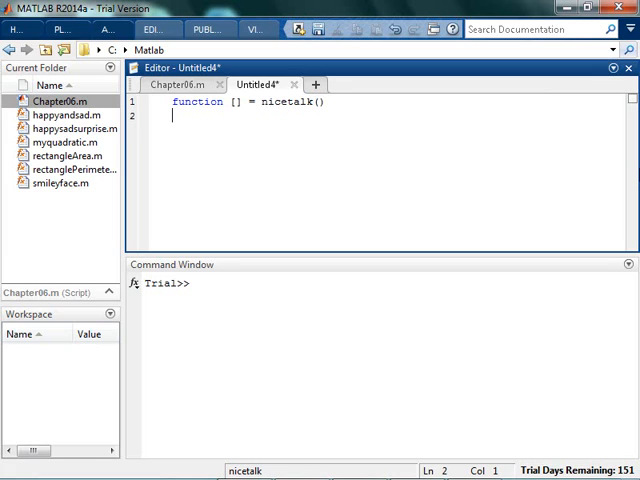
Step: Add disp('you are very pretty today.'), save as nicetalk.m, and run nicetalk
type("disp('y")
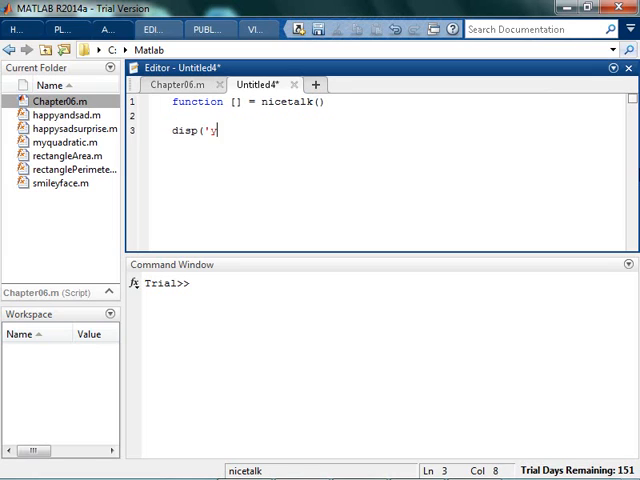
type("ou are very pret")
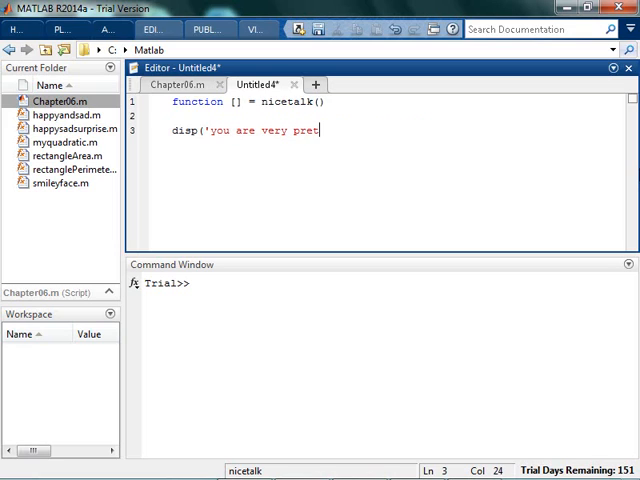
type("ty today.')")
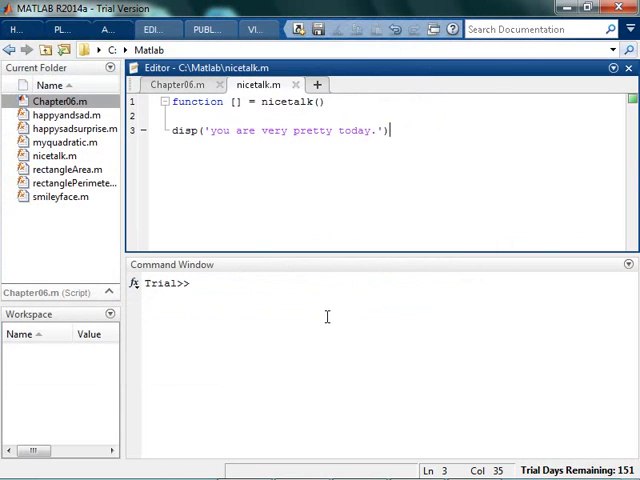
type("nice")
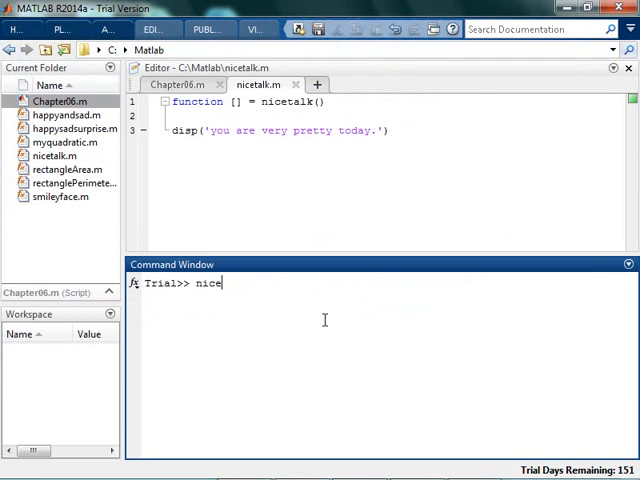
key("enter")
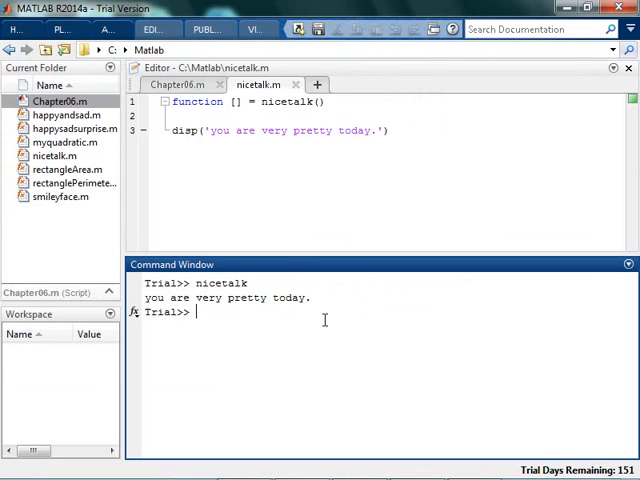